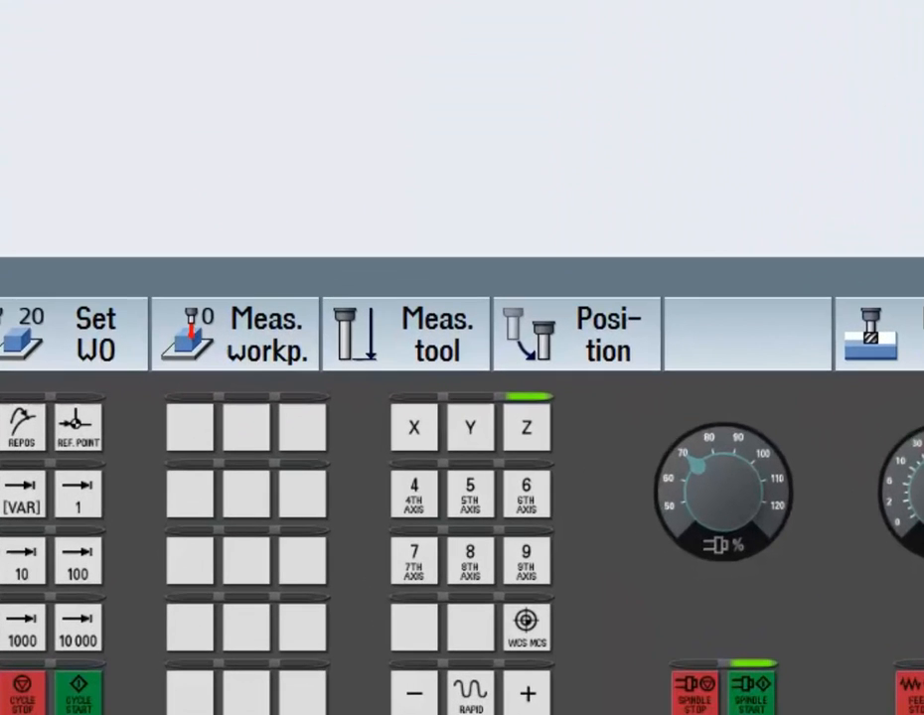
Step: Show the tool measurement options in JOG mode with the Meas. tool softkey
click(407, 333)
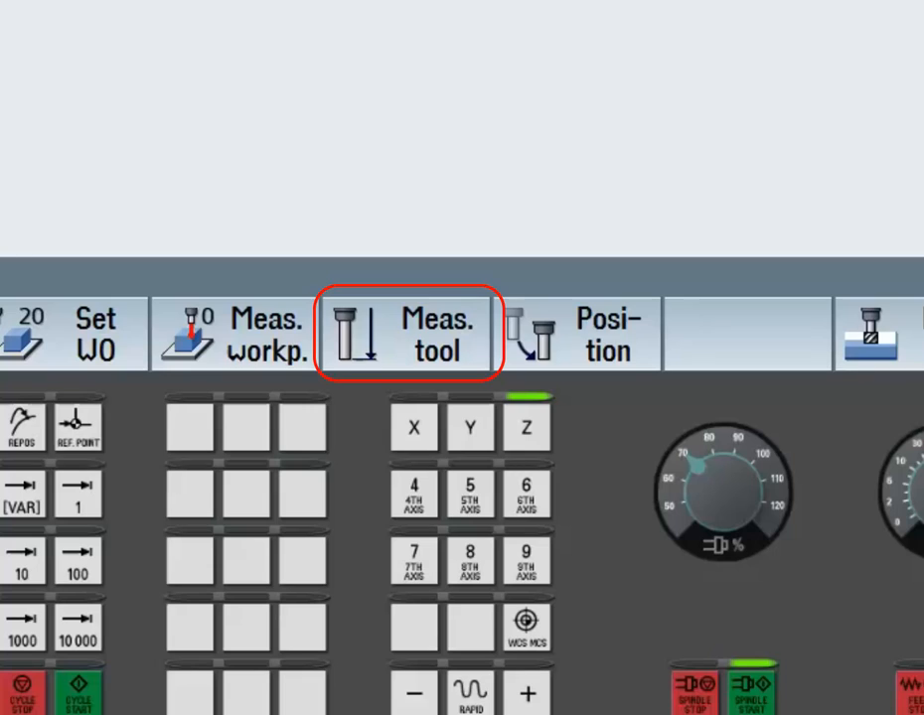
click(405, 334)
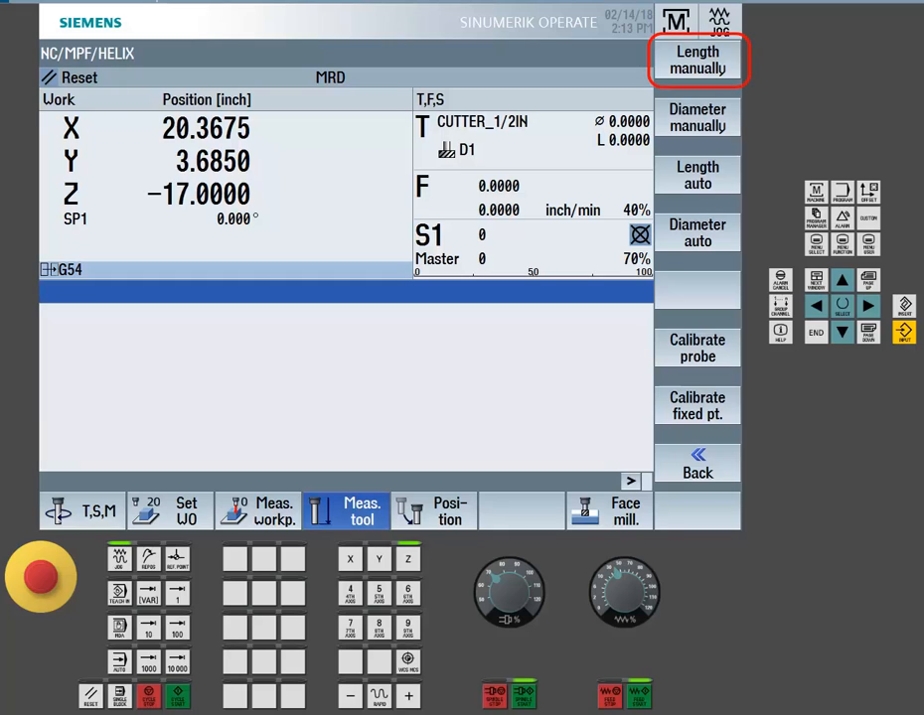
Step: Set CUTTER_1/2IN length to -20.0000 against workpiece Z0 3.0000, then return
click(697, 60)
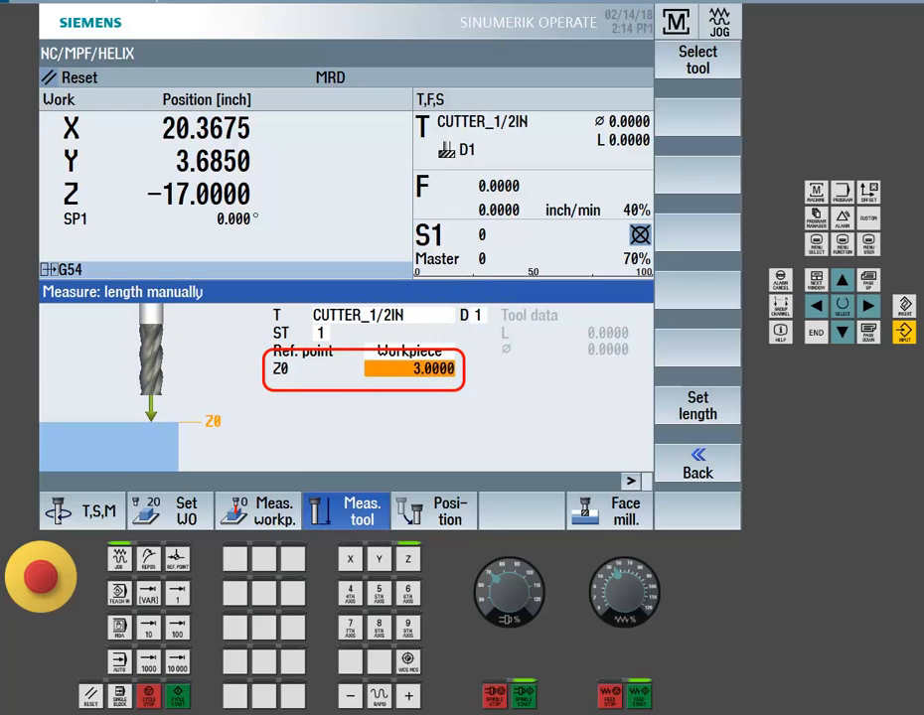
click(697, 405)
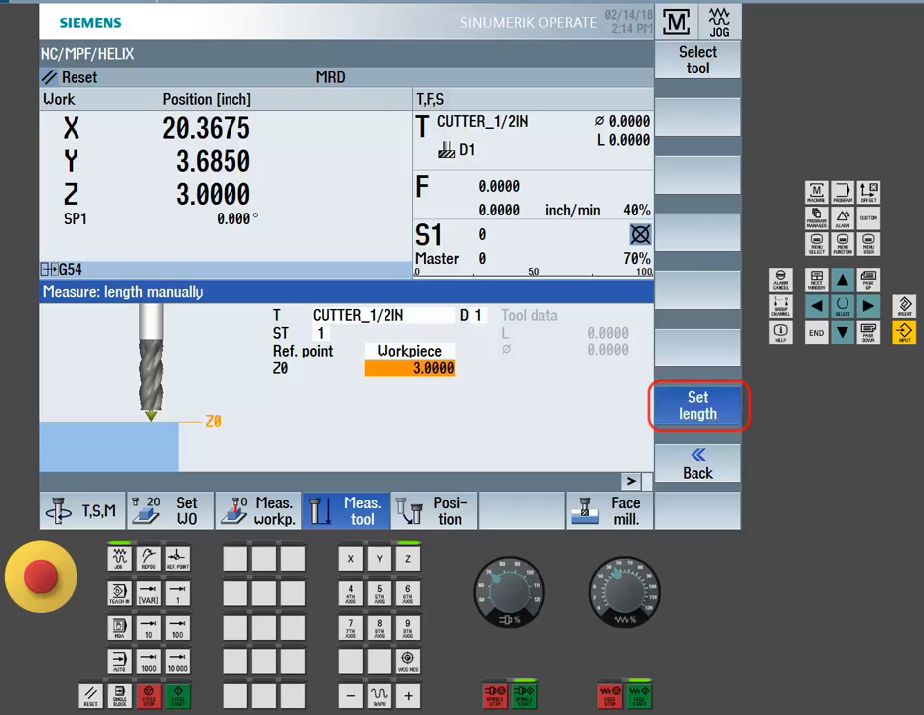
click(697, 405)
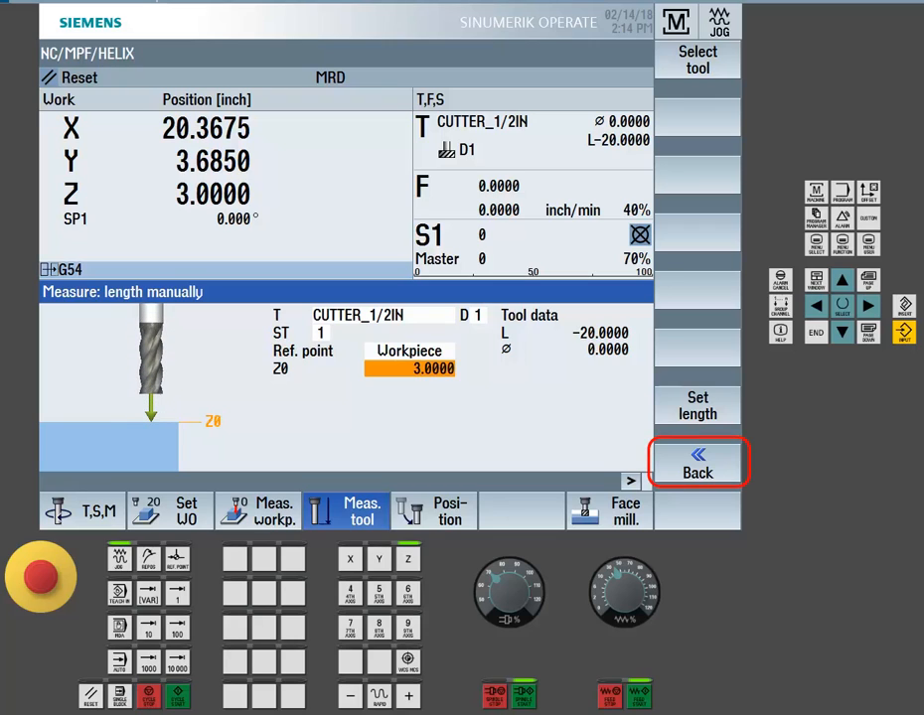
click(698, 462)
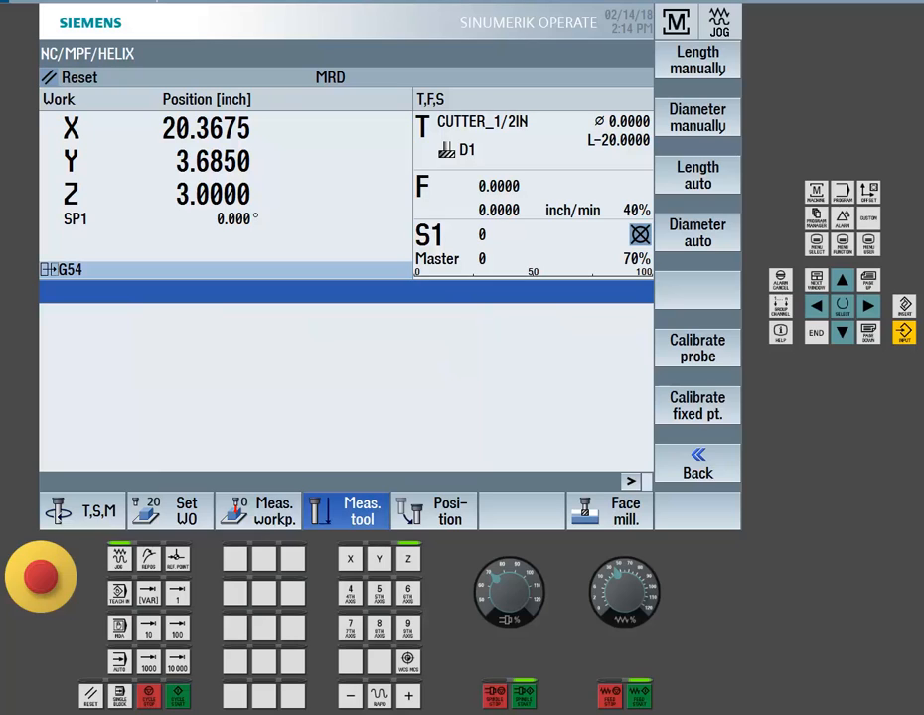
Step: Calibrate the fixed point to Z 0.0000 using a DZ offset of 3.0000
click(697, 405)
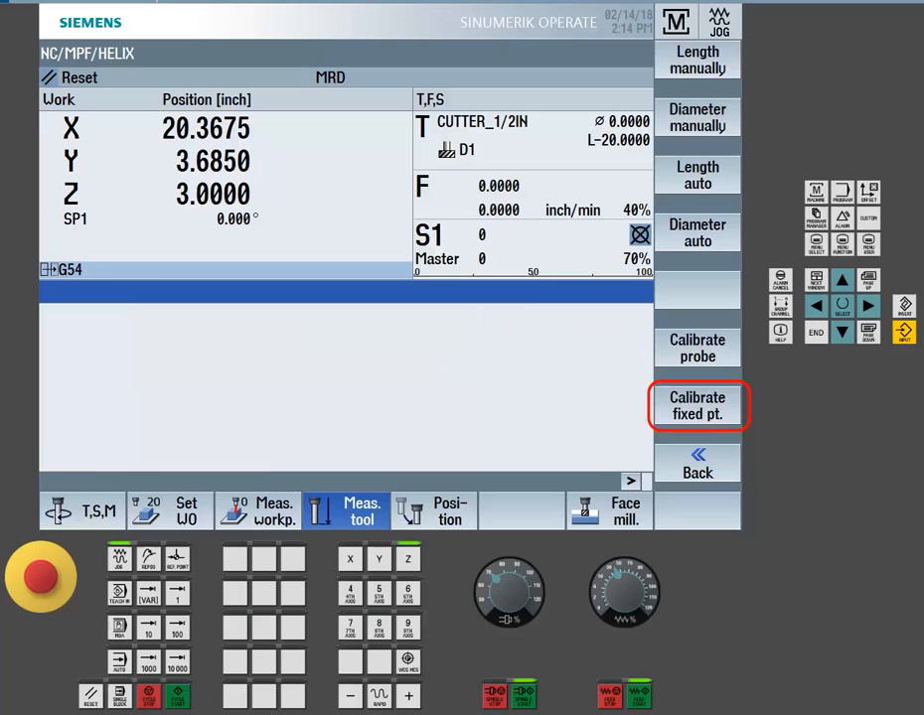
click(697, 406)
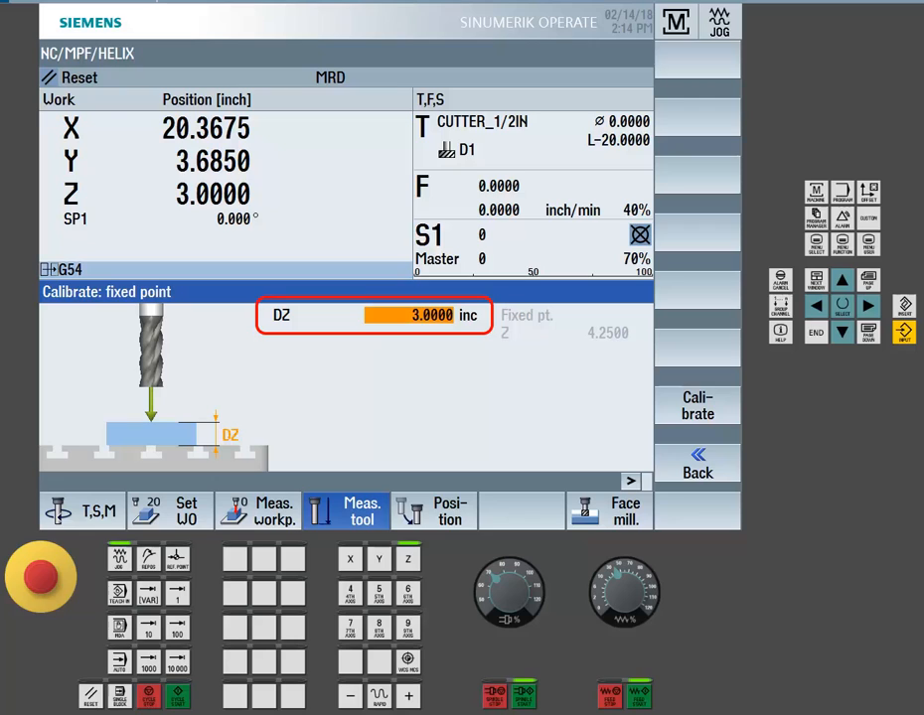
click(697, 405)
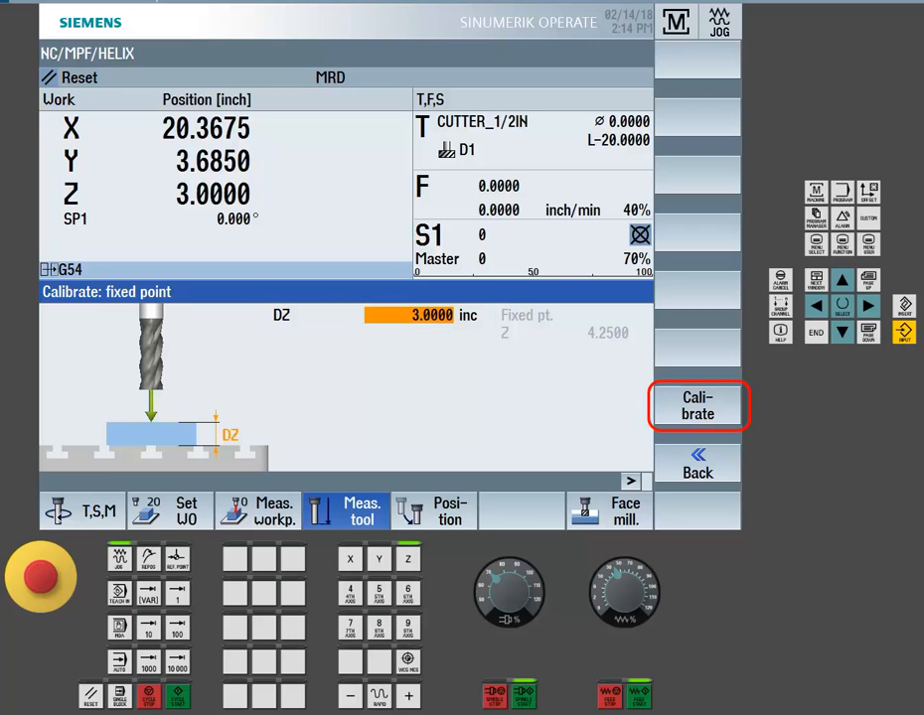
click(698, 405)
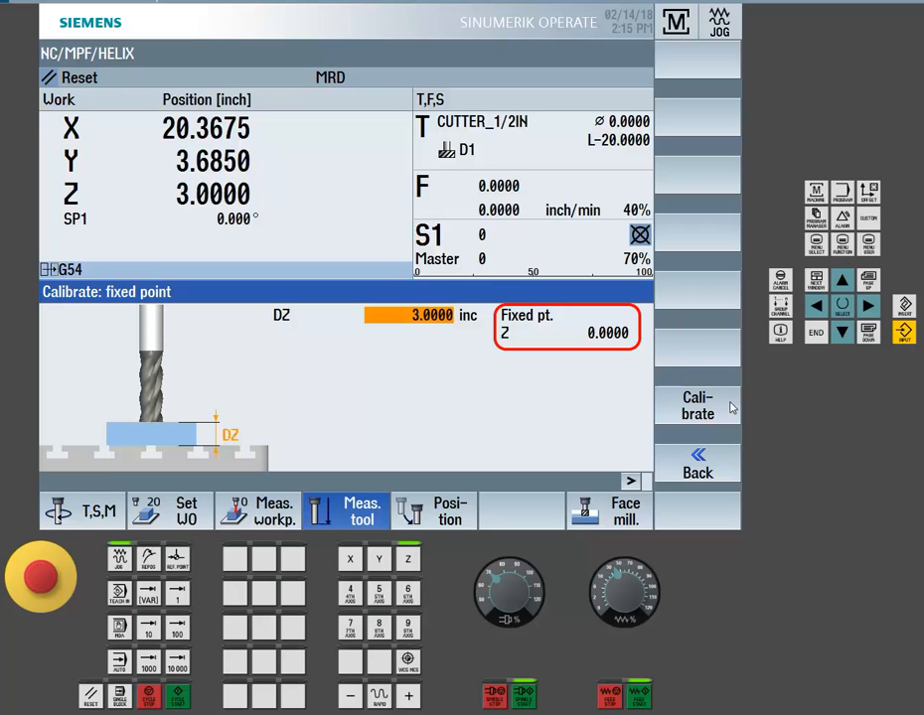
click(698, 405)
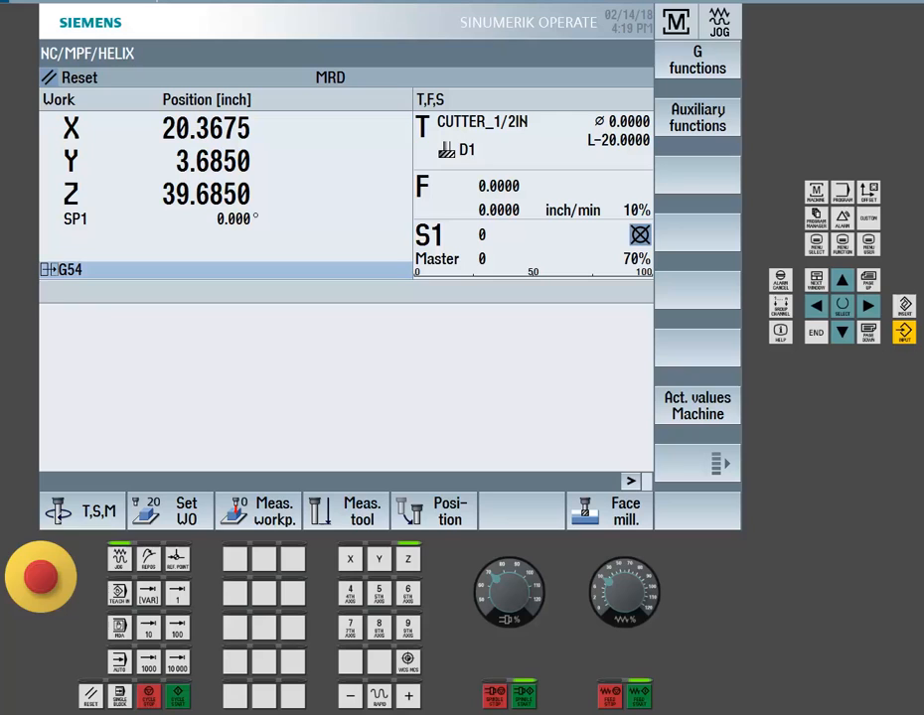
Step: Set the length reference to Fixed pt. with DZ 3.0000 and load DRILL_3/8IN
click(347, 511)
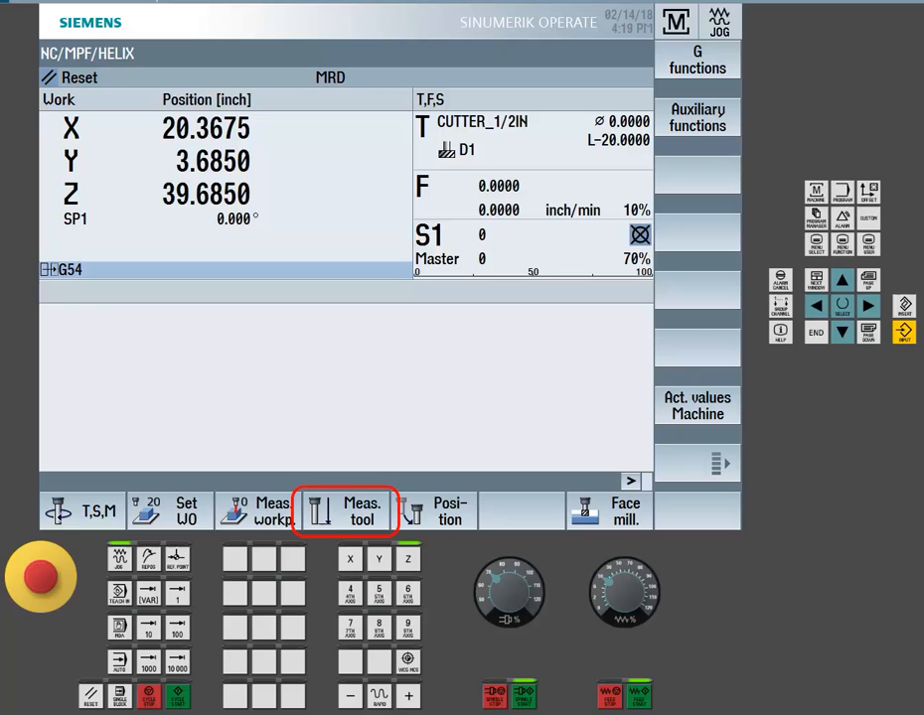
click(347, 511)
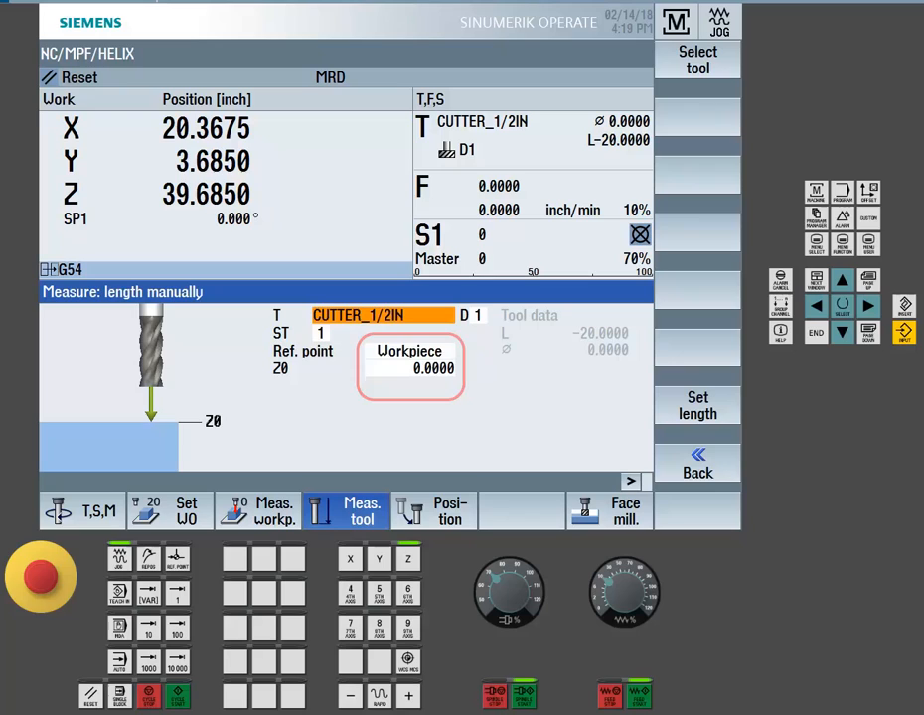
click(409, 351)
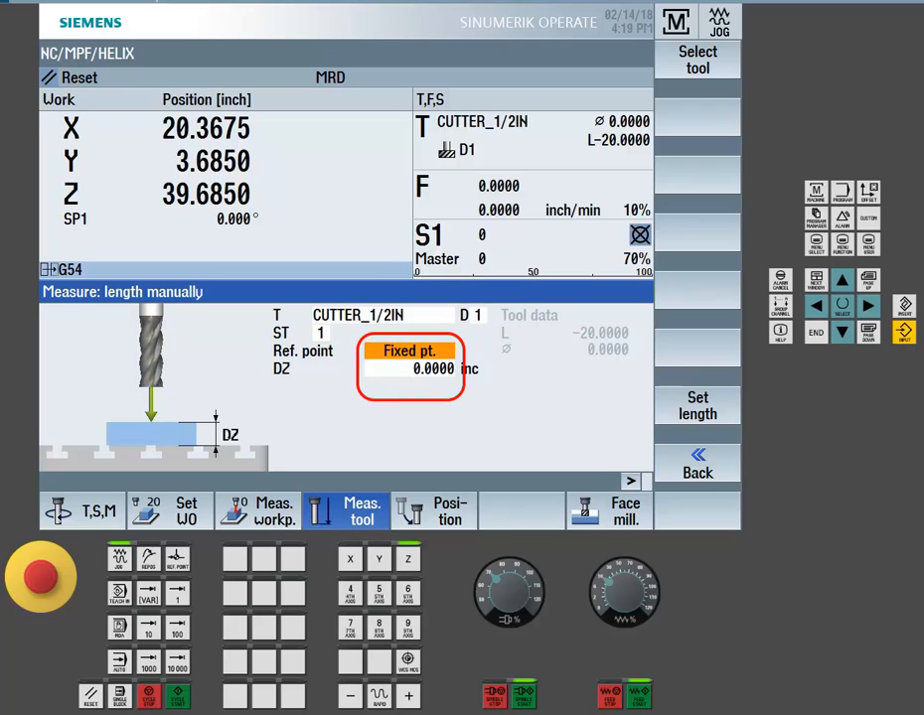
text(3.0000)
click(383, 314)
text(DRILL_3/8IN)
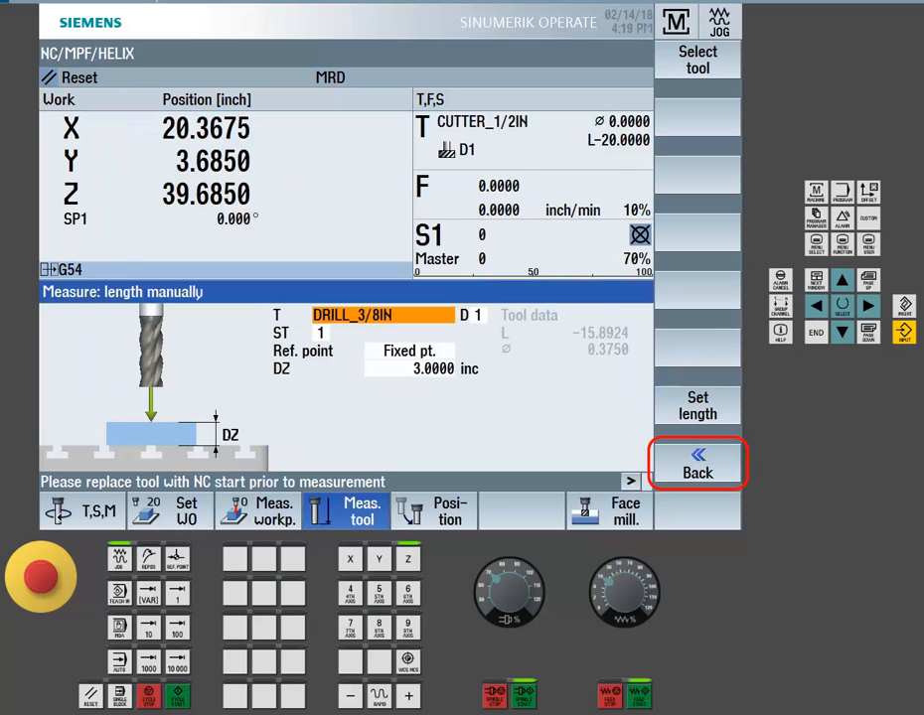
click(177, 694)
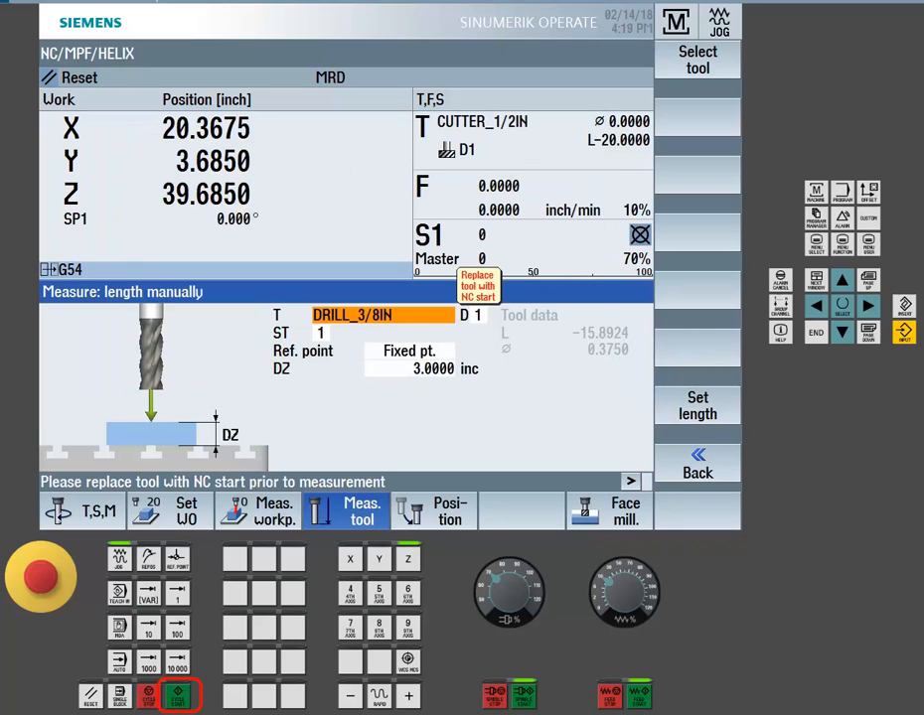
click(177, 692)
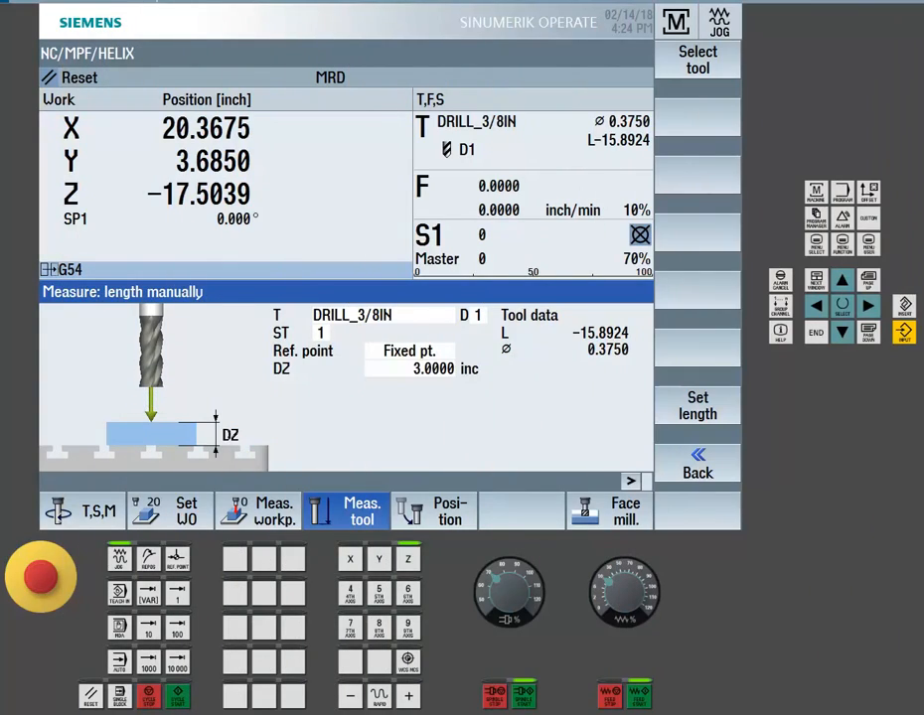
Step: Store the DRILL_3/8IN length of -15.2350 measured at the fixed point
click(698, 406)
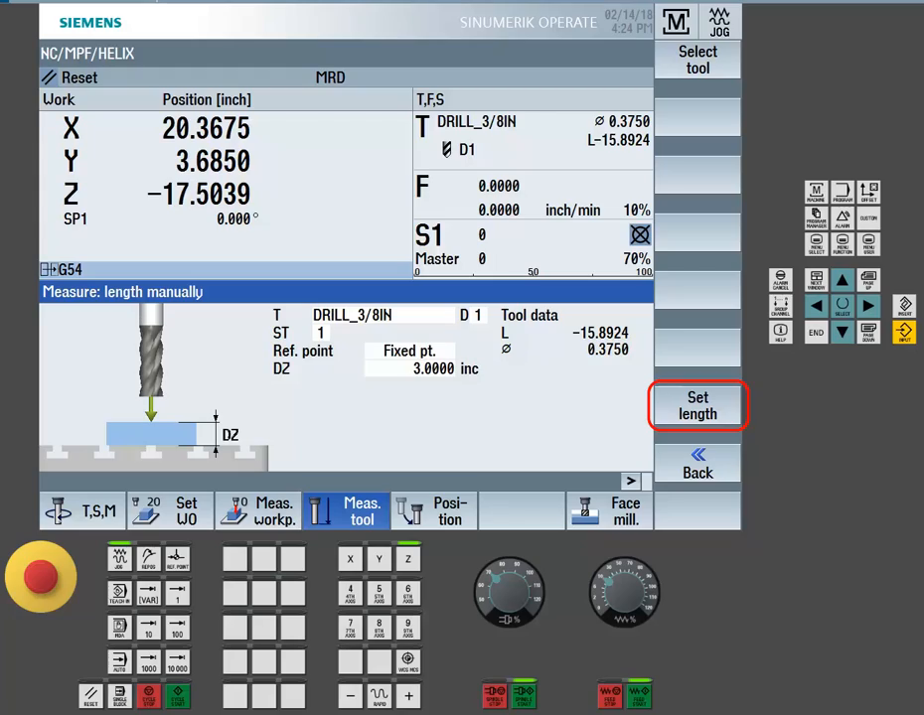
click(697, 405)
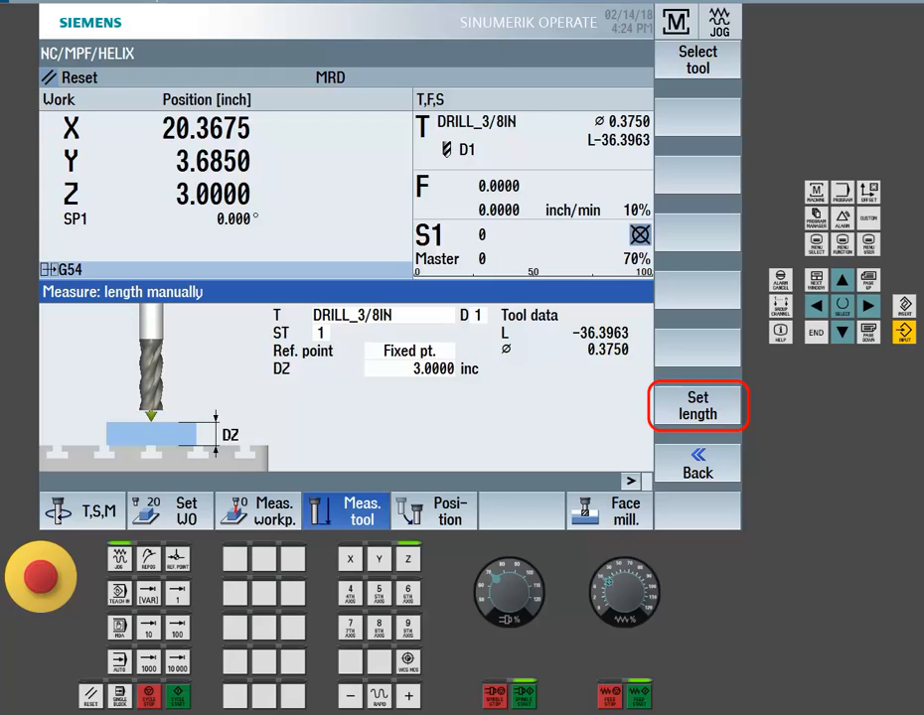
click(697, 406)
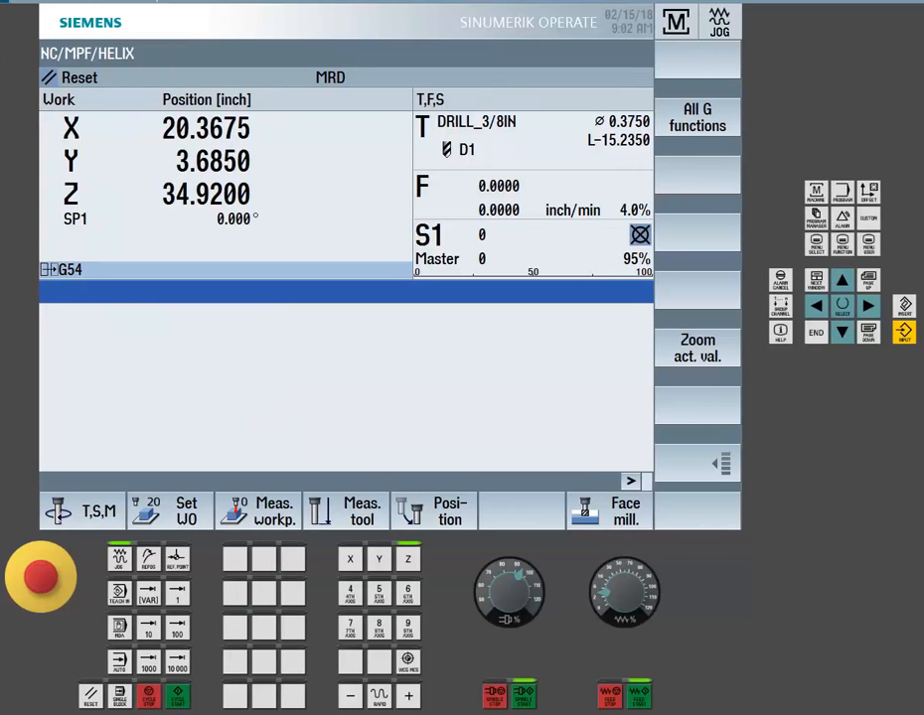
Step: Load CUTTER_1/2IN (length -20.0000) and open the G54 workpiece edge measurement
click(84, 511)
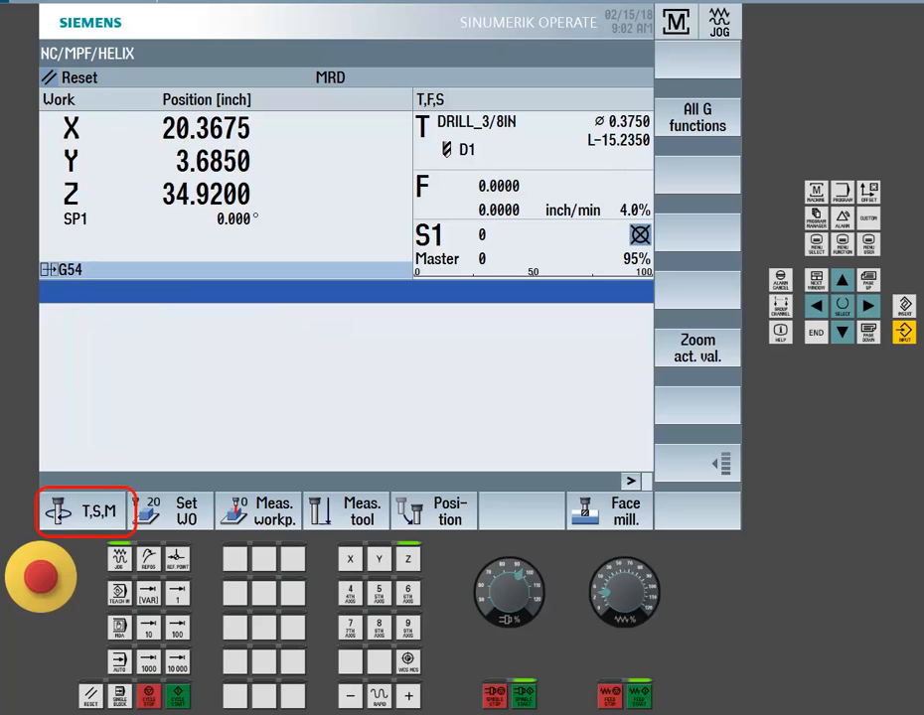
click(84, 511)
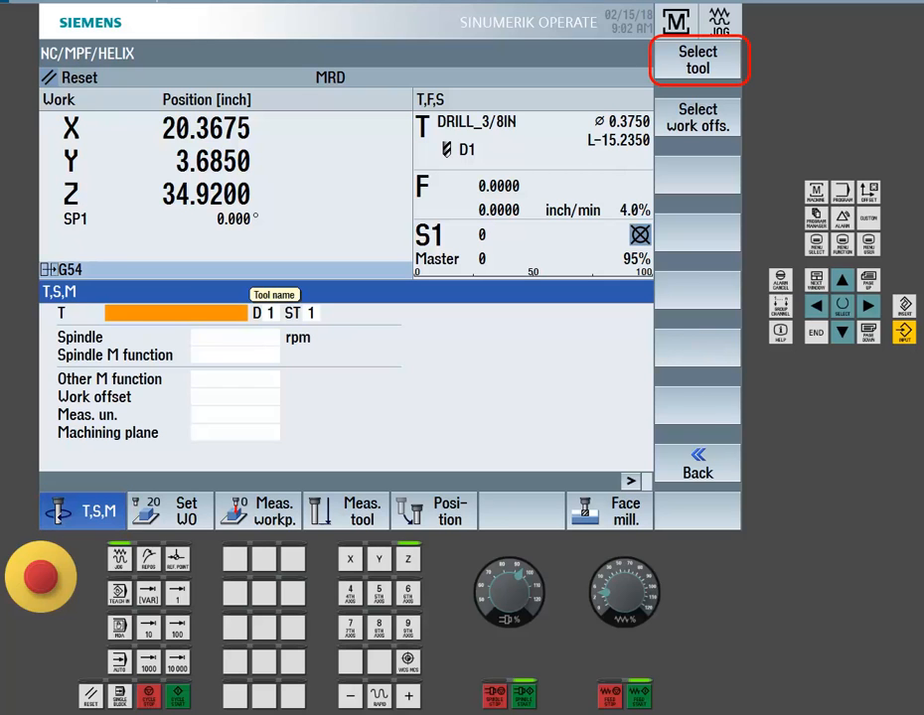
click(697, 59)
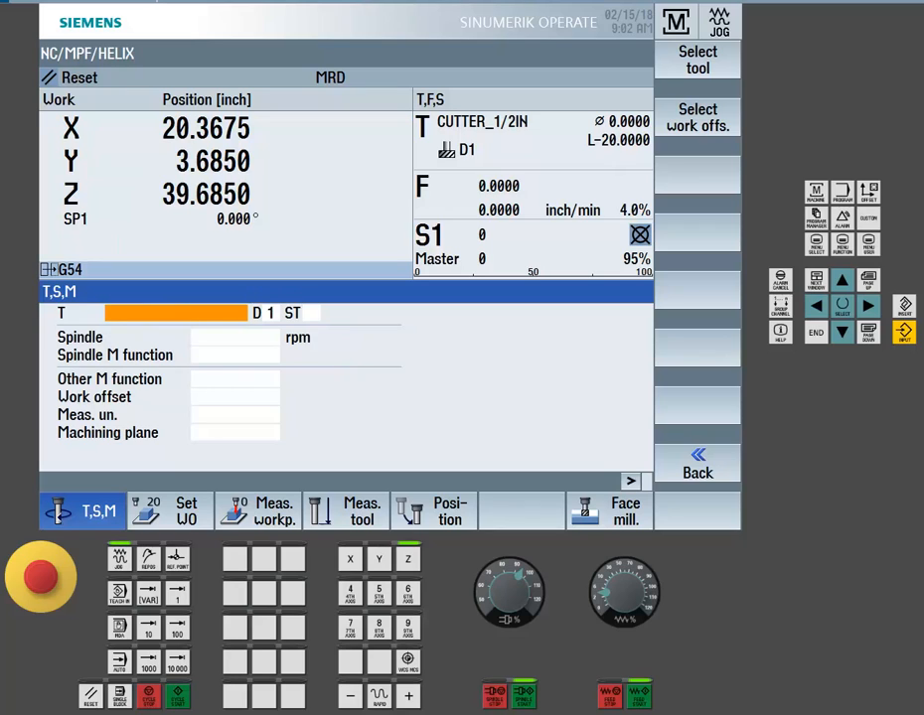
click(273, 510)
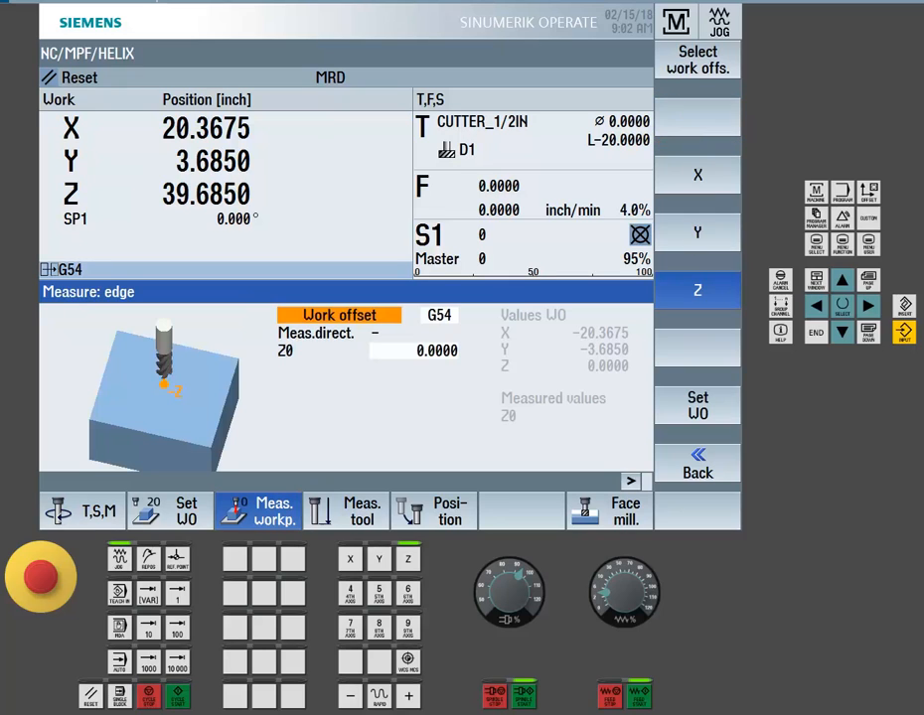
Step: Choose Z edge measurement with Z0 2.0000 and jog the cutter down to Z 7.6178
click(697, 290)
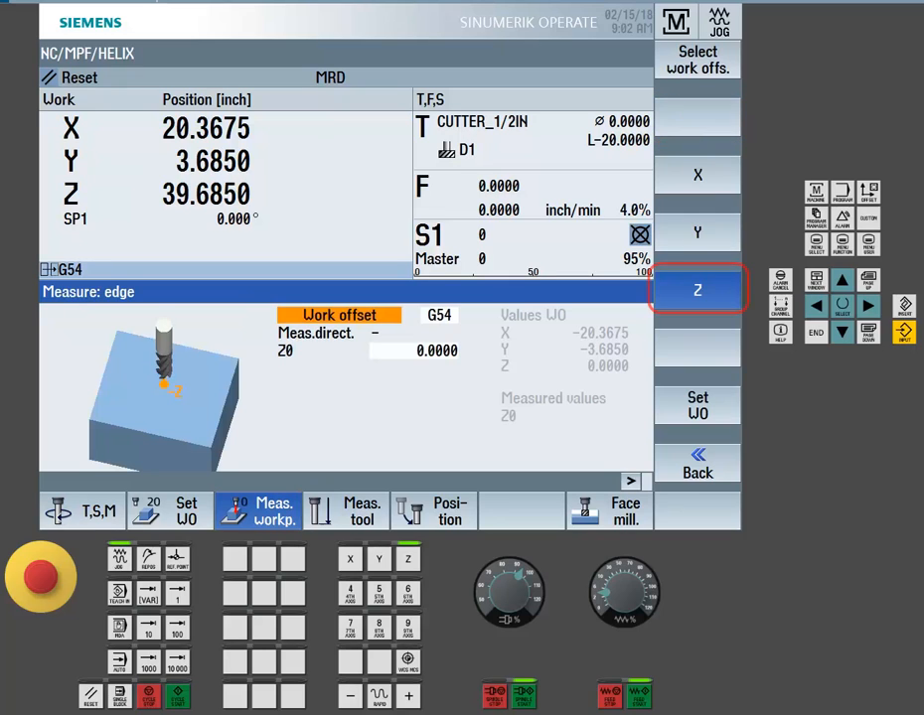
click(696, 289)
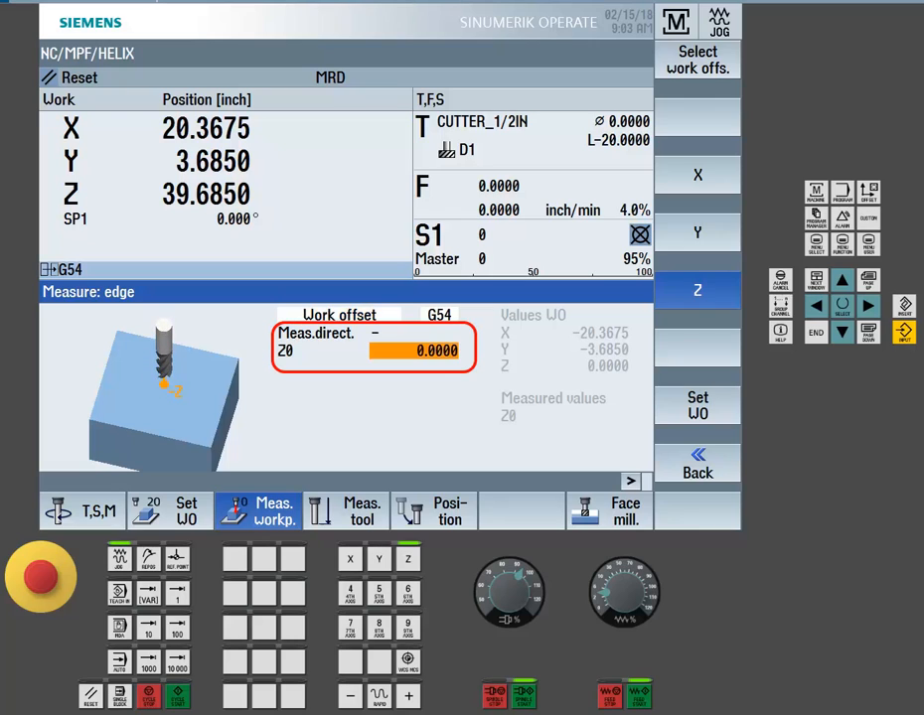
text(2)
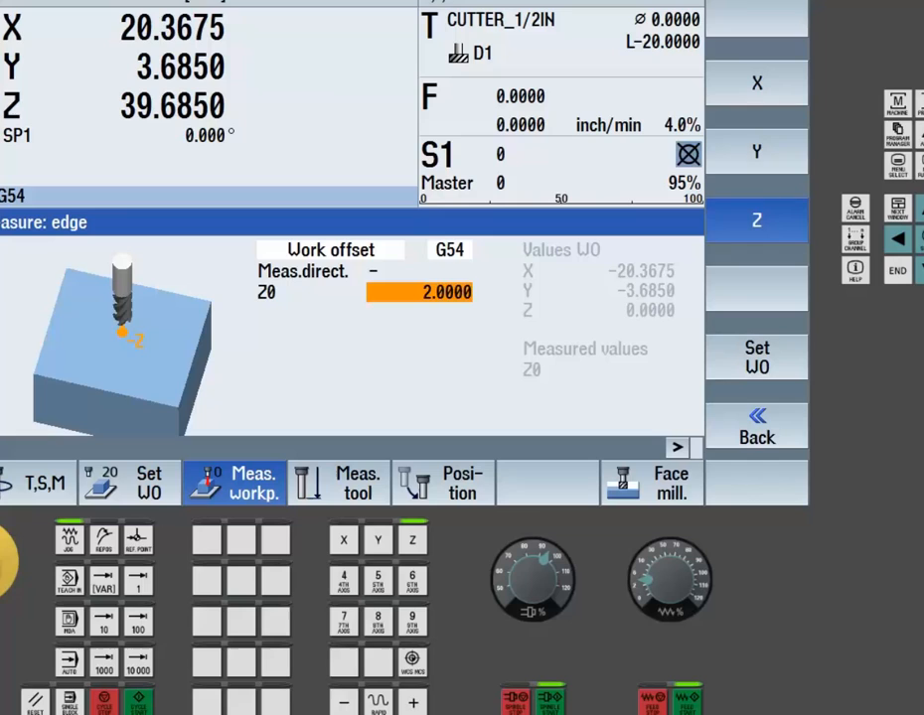
click(343, 702)
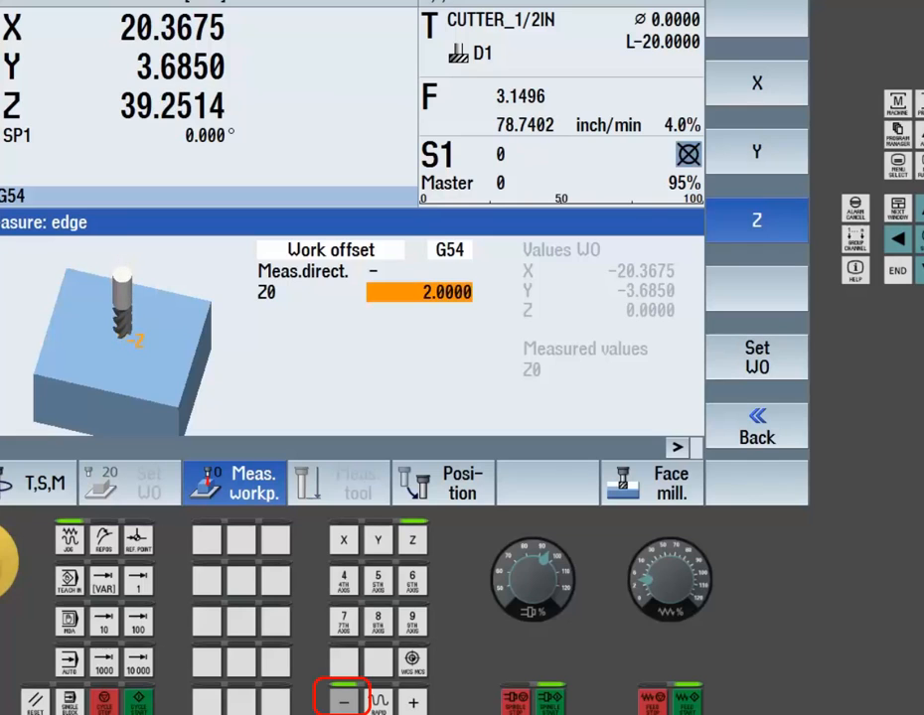
click(343, 702)
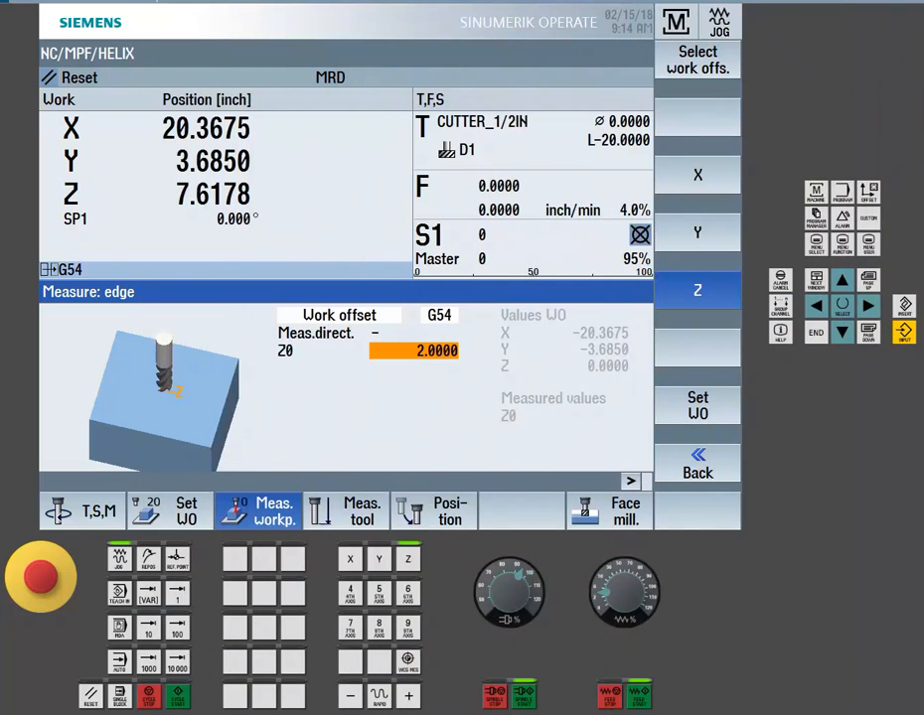
Step: Store the measured Z offset of 5.6178 in G54 with Set WO
click(698, 405)
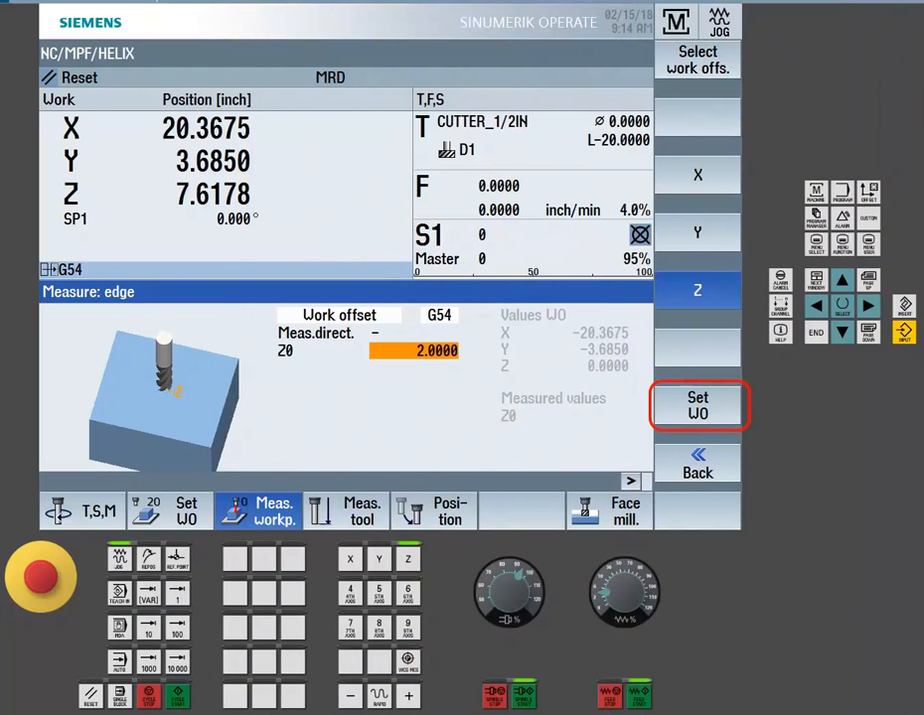
click(696, 405)
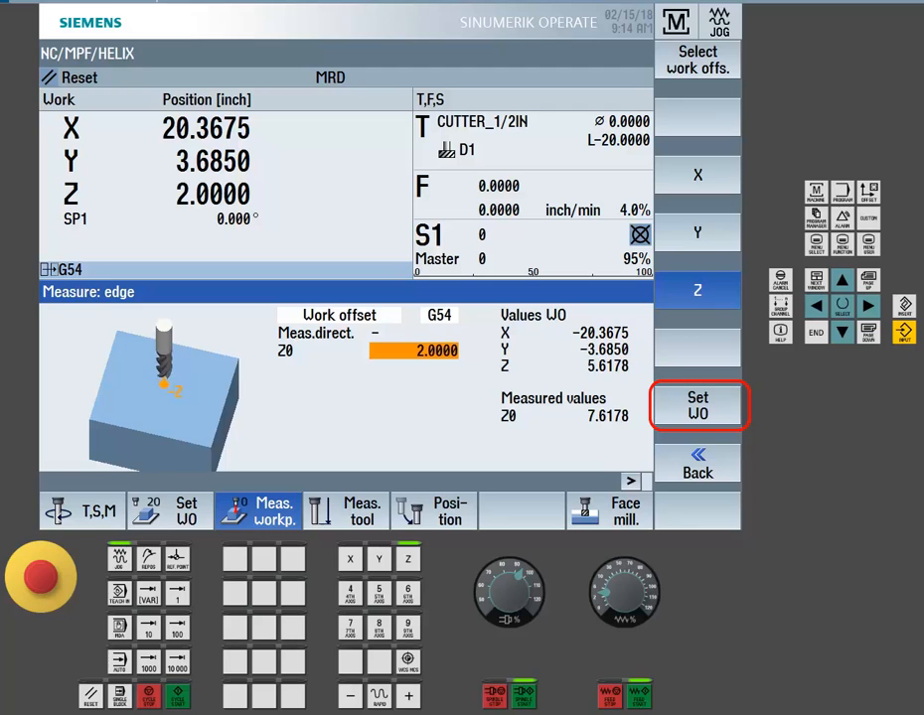